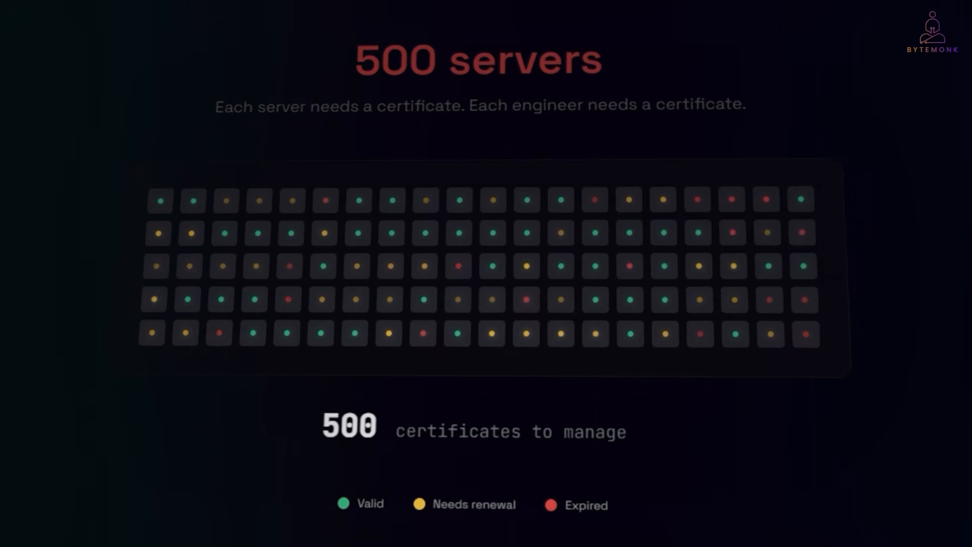
scroll("down", 3)
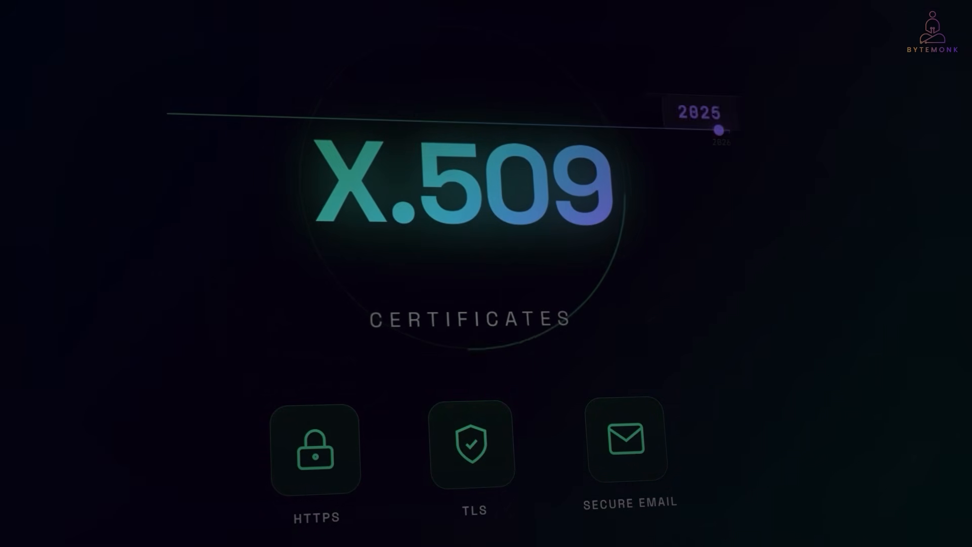
left_click_drag(718, 131, 183, 122)
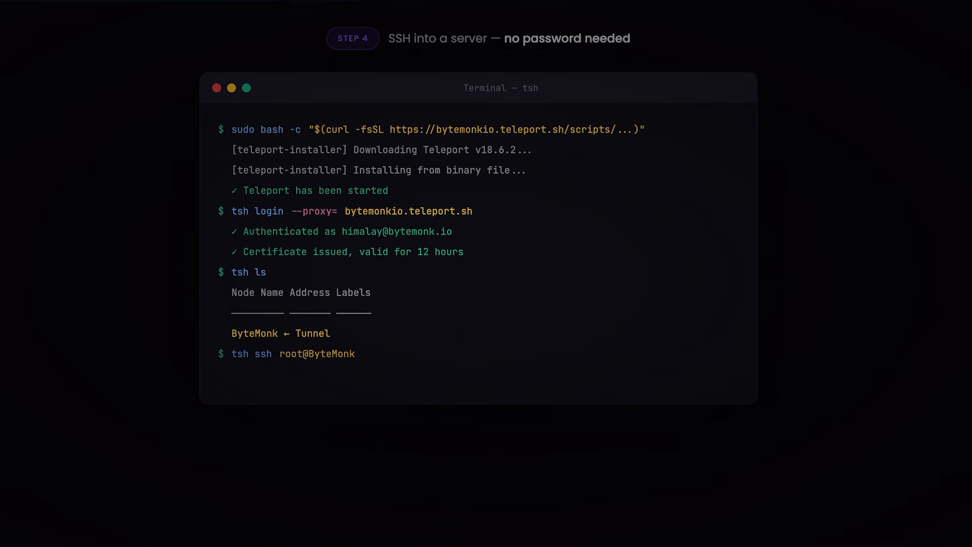
key("Enter")
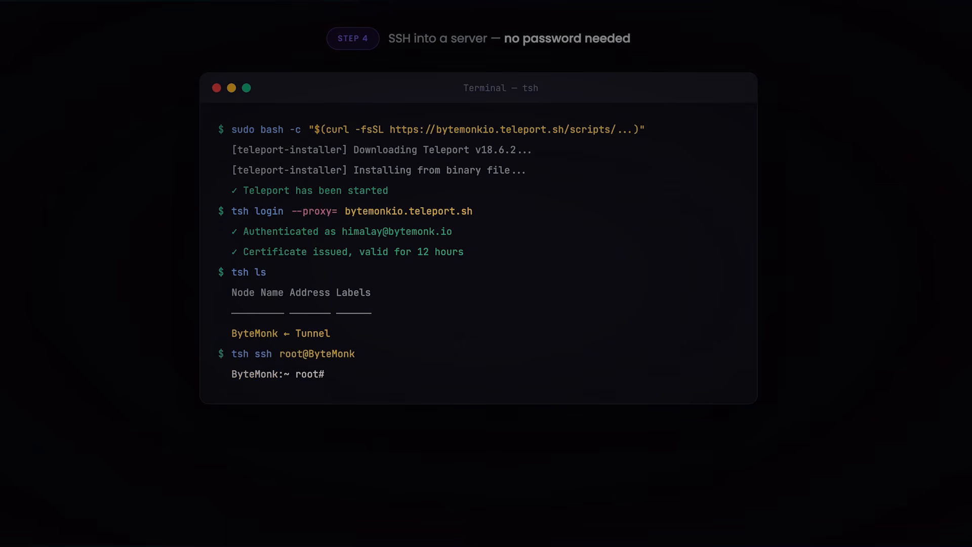